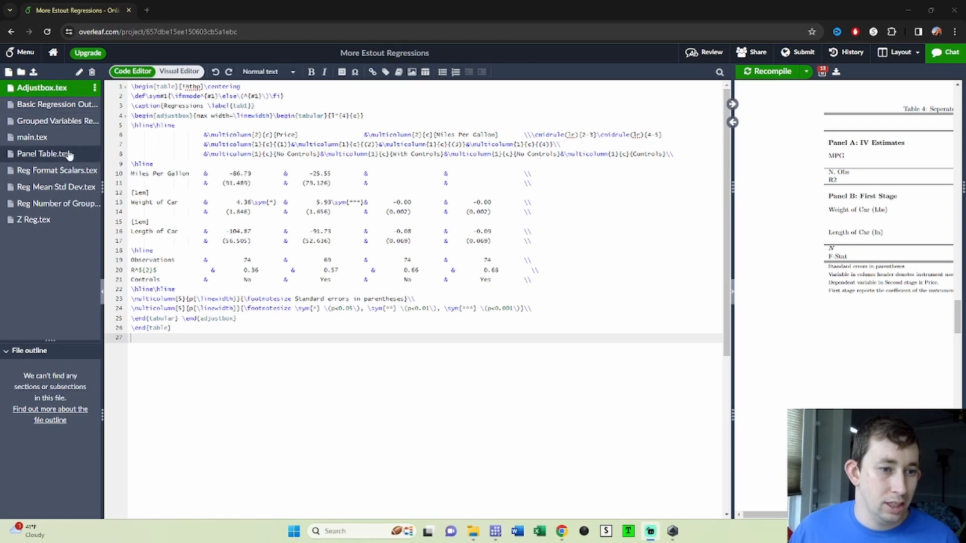
Open main.tex to view the preamble loading the adjustbox package.
click(33, 137)
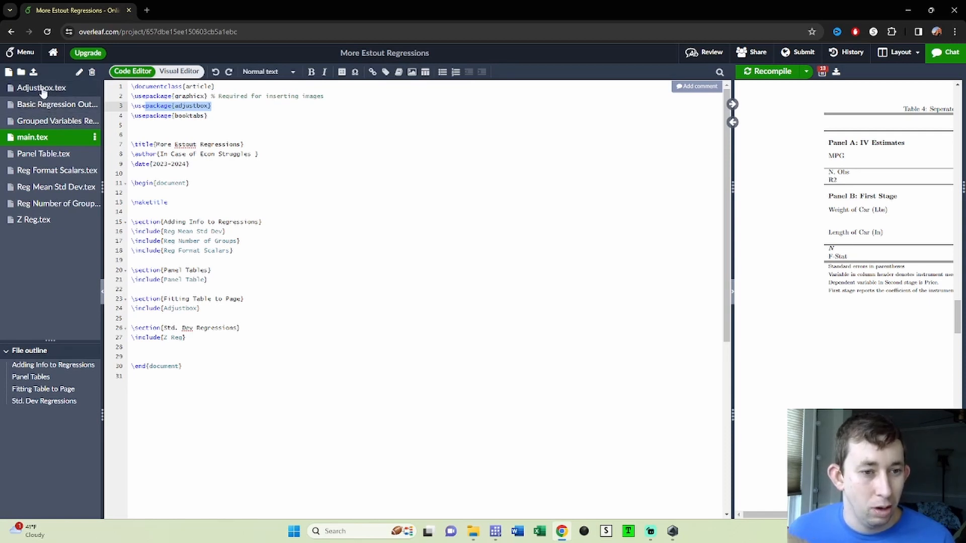
Review Adjustbox.tex, highlighting the closing \end{adjustbox} around the tabular.
click(41, 87)
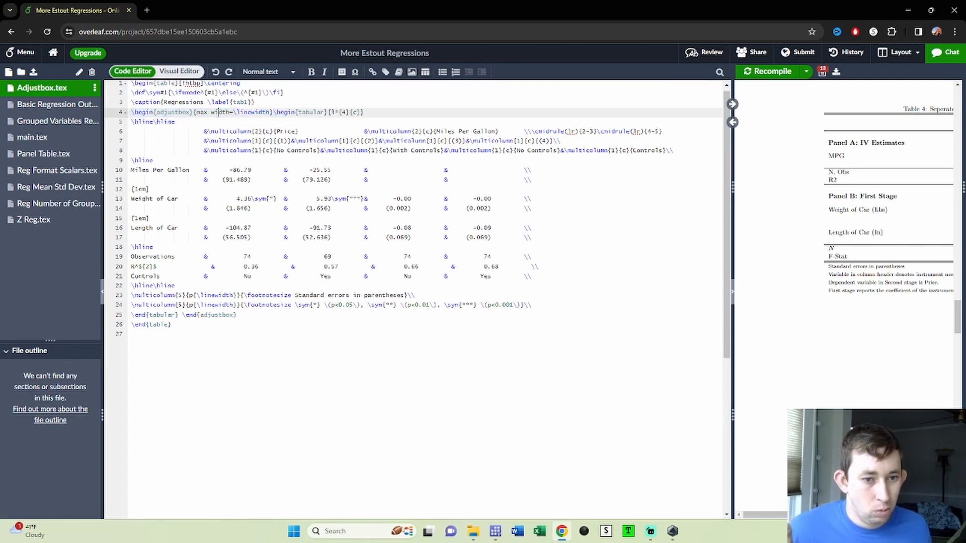
mouse_move(257, 114)
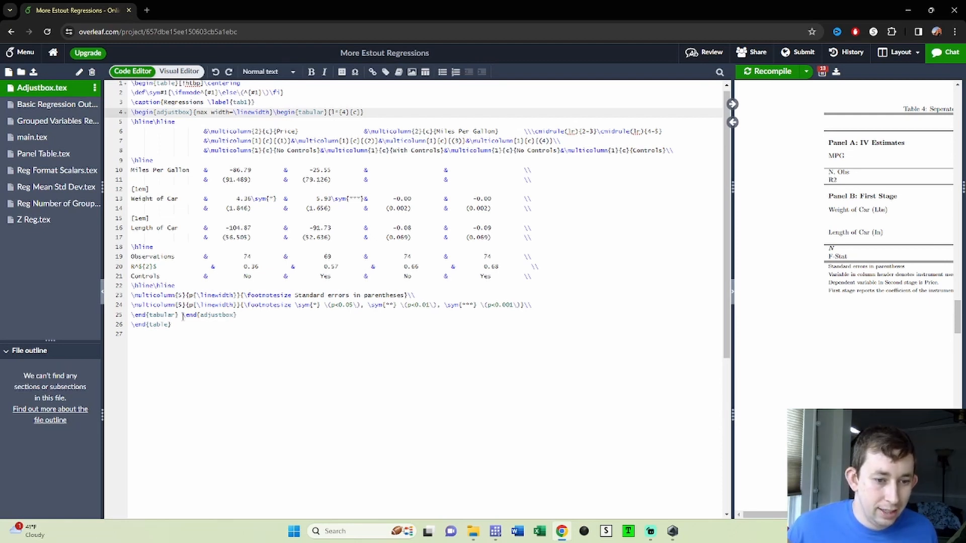
double_click(209, 315)
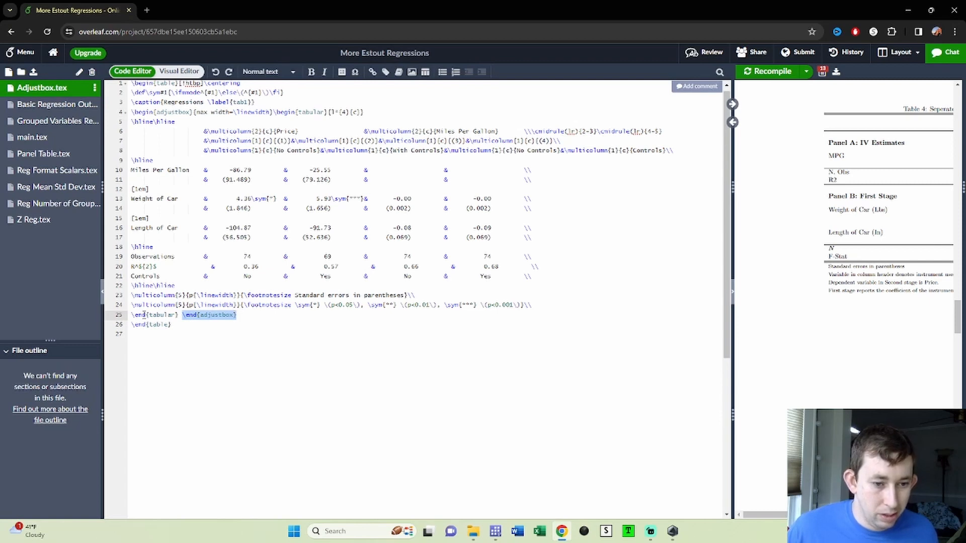
click(178, 325)
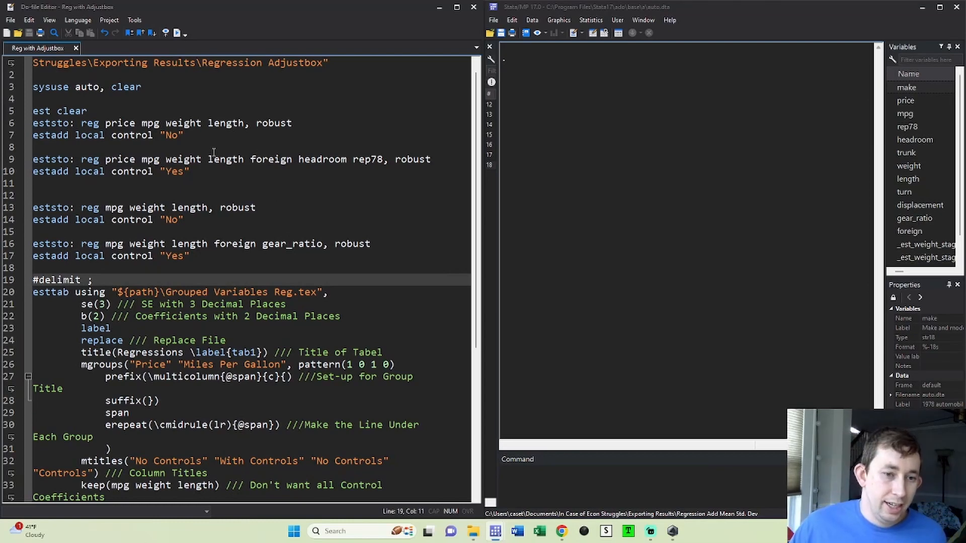
Select the esttab substitute() block that swaps in the adjustbox wrapper, including the end tabular pair.
scroll(down, 3)
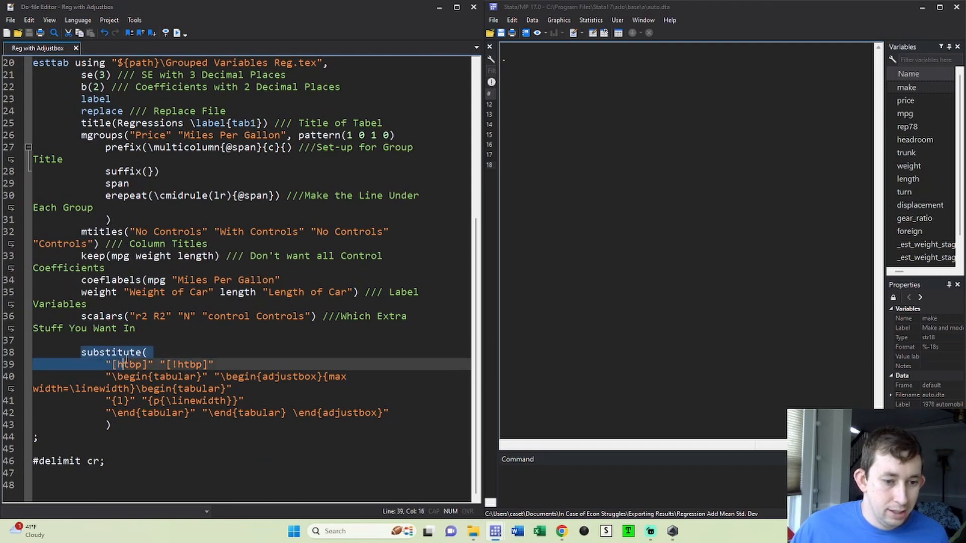
drag(123, 364, 111, 425)
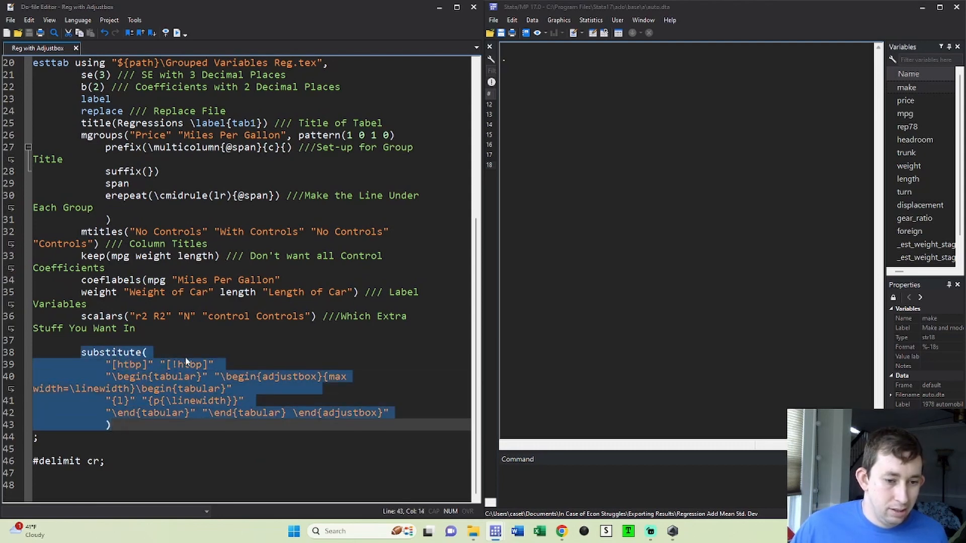
click(149, 364)
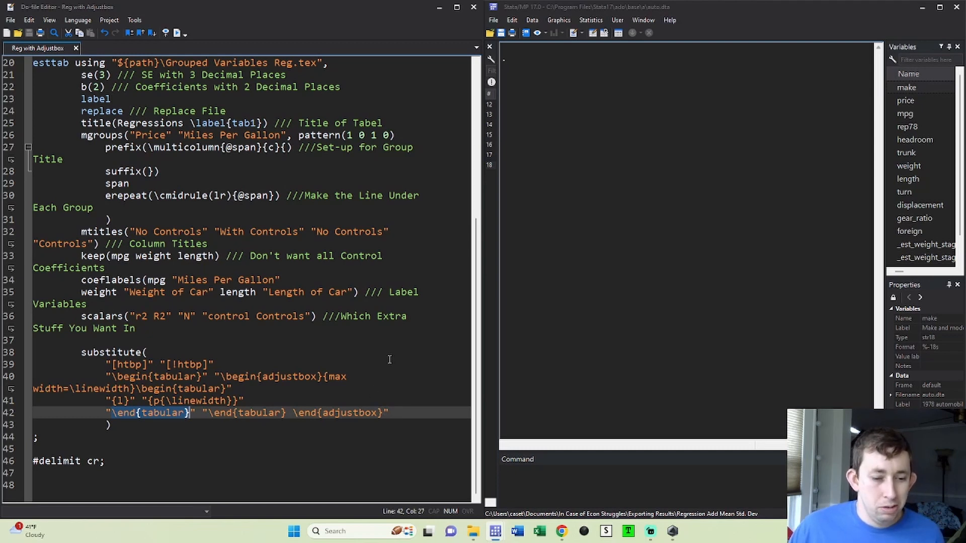
mouse_move(373, 367)
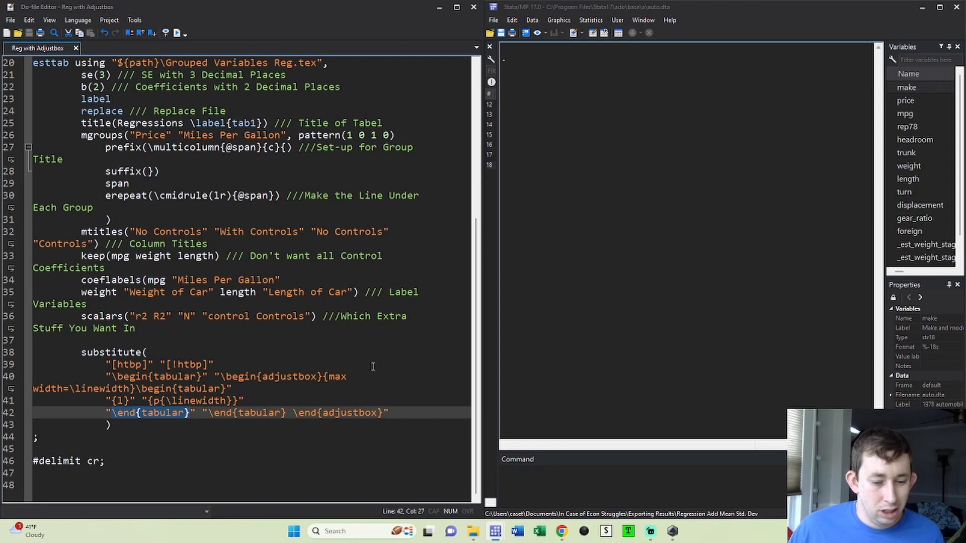
mouse_move(367, 371)
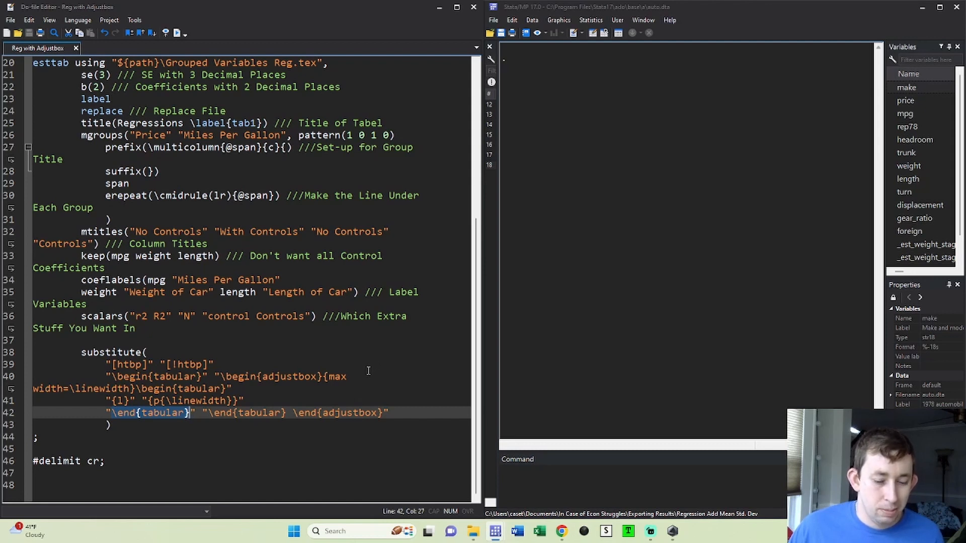